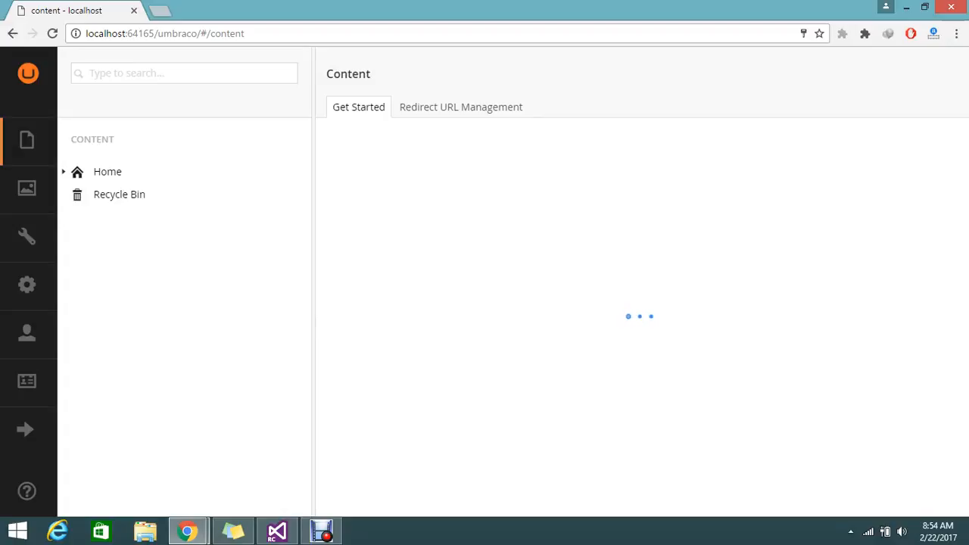
mouse_move(26, 238)
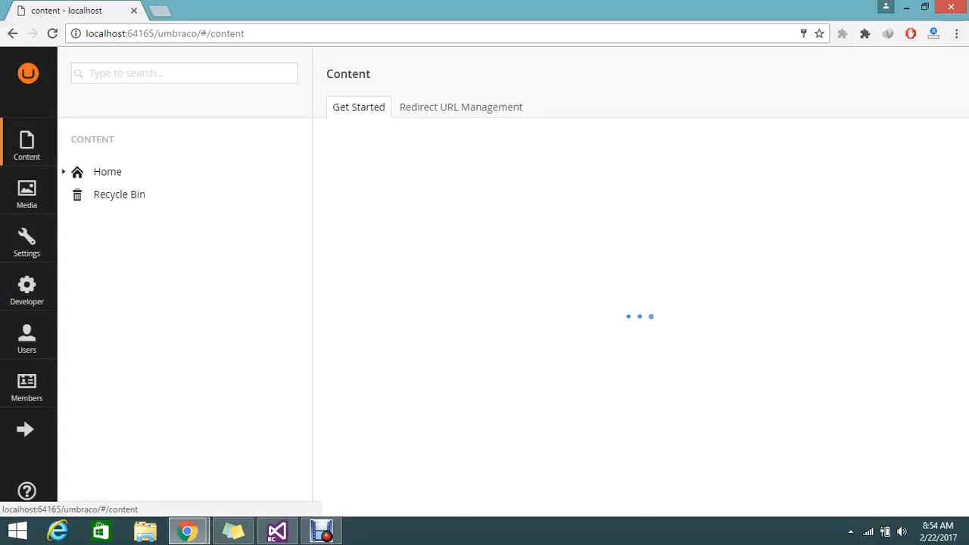
- Go to the Users section from the back-office sidebar
click(26, 287)
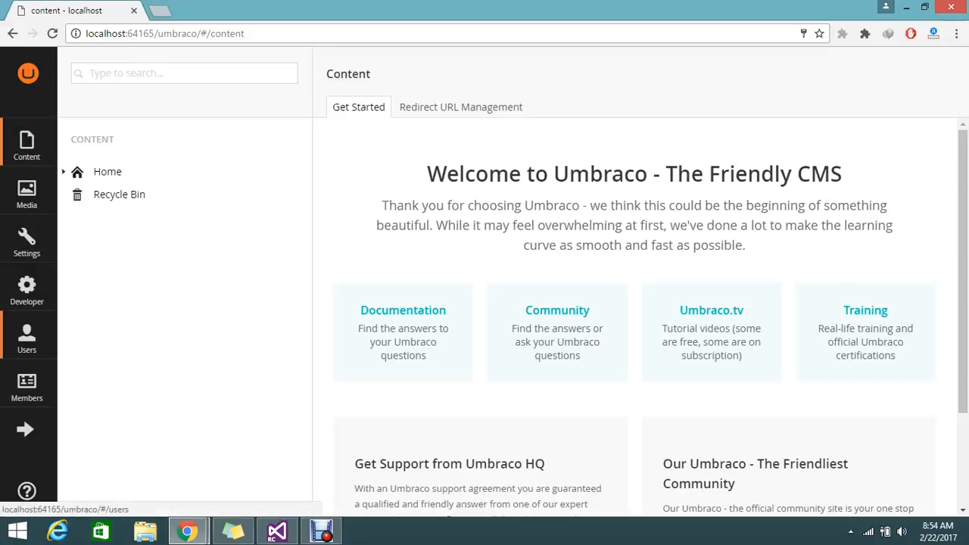
click(27, 337)
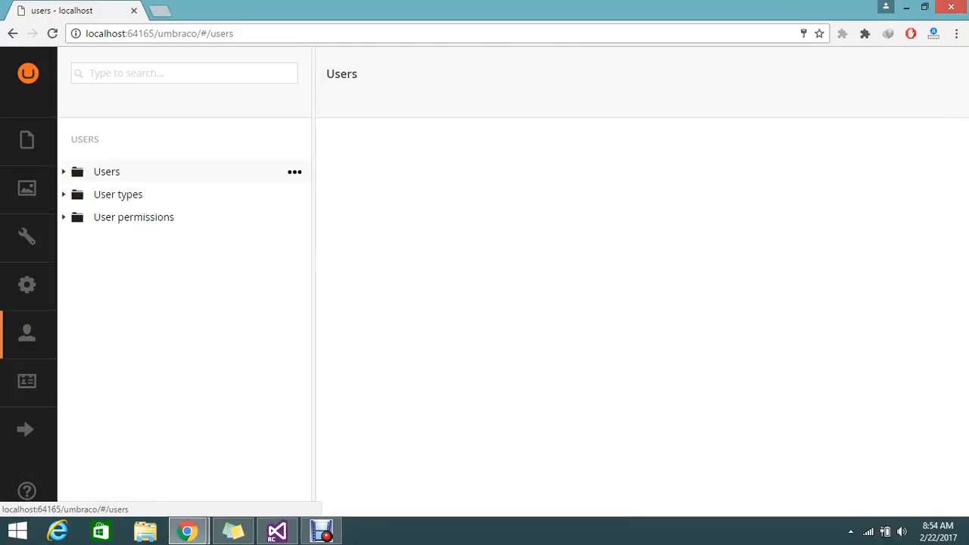
- Expand the Users folder and choose Create from its actions menu
click(63, 171)
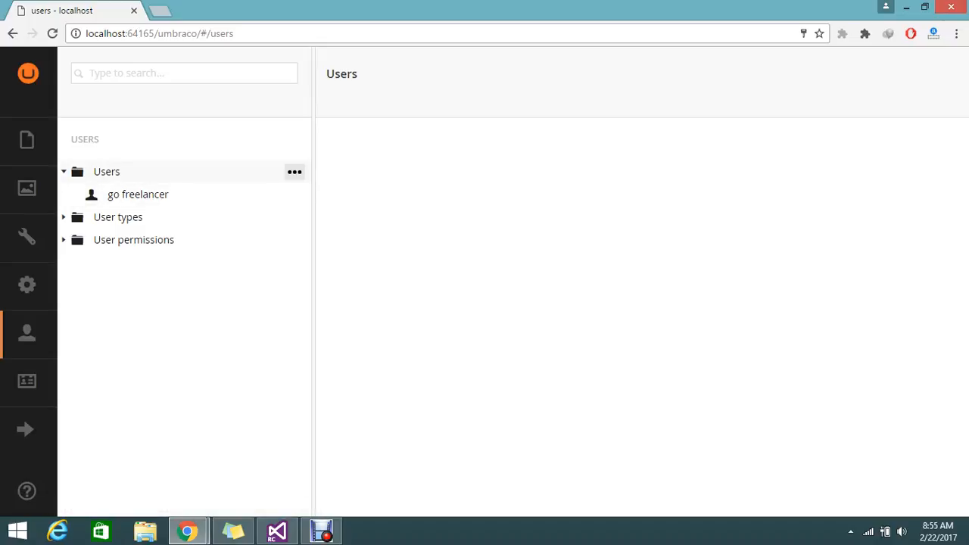
click(294, 171)
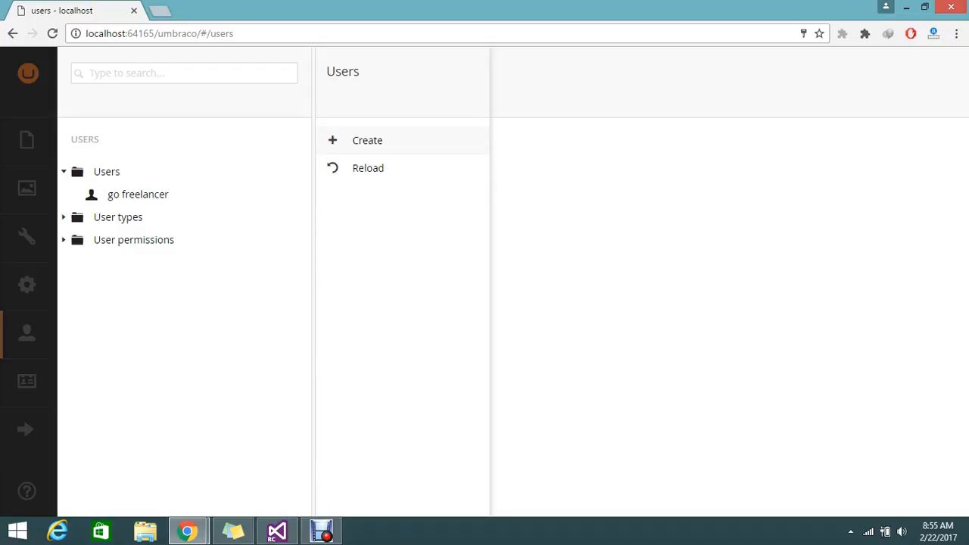
click(367, 140)
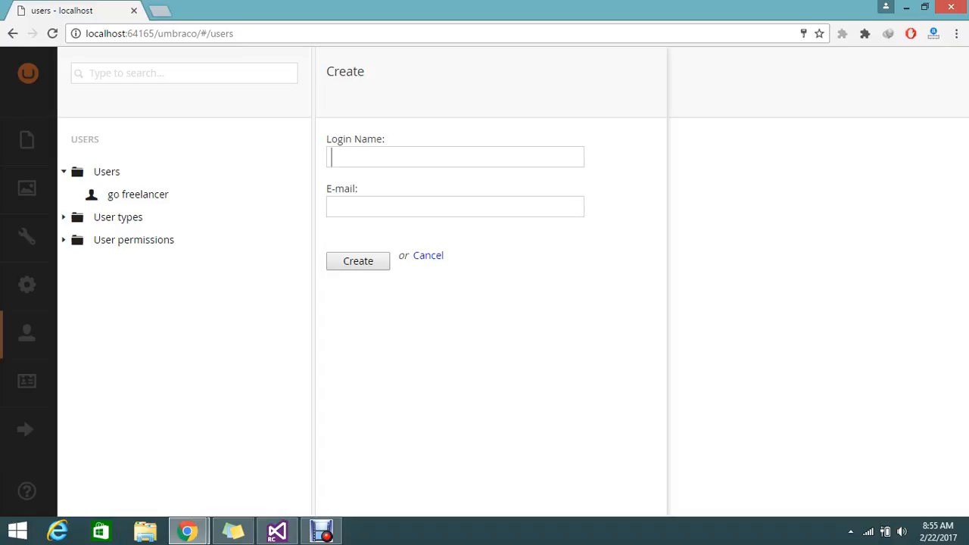
- Create the user1 account with a mailinator.com e-mail address
text(user)
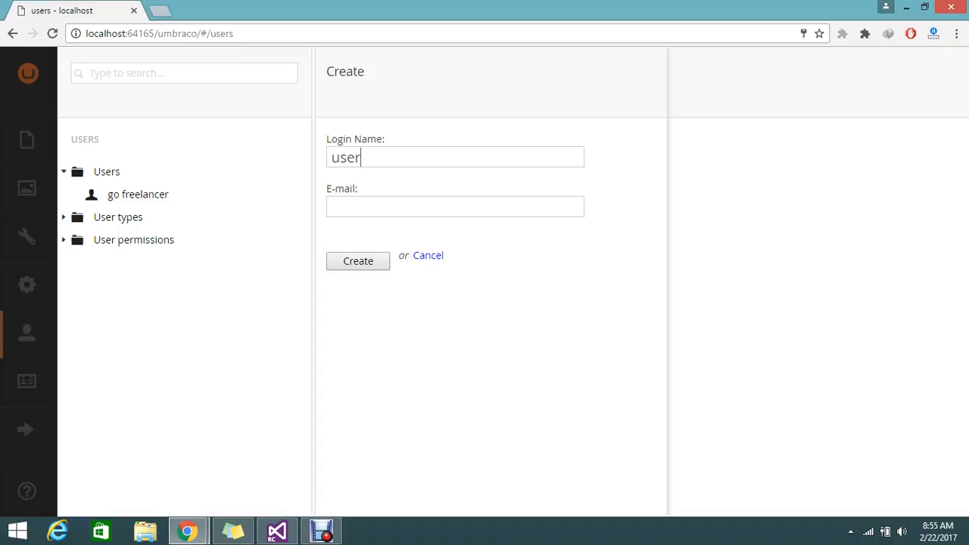
text(1)
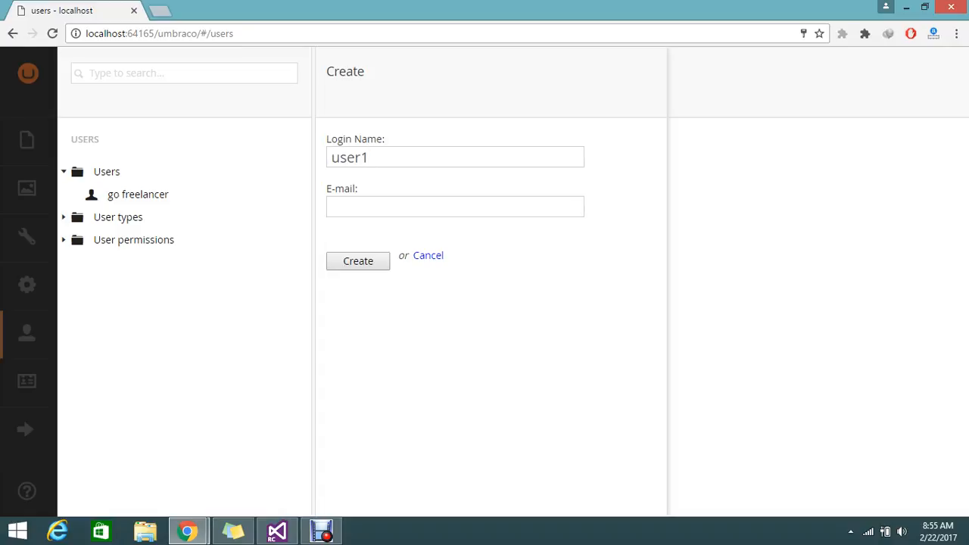
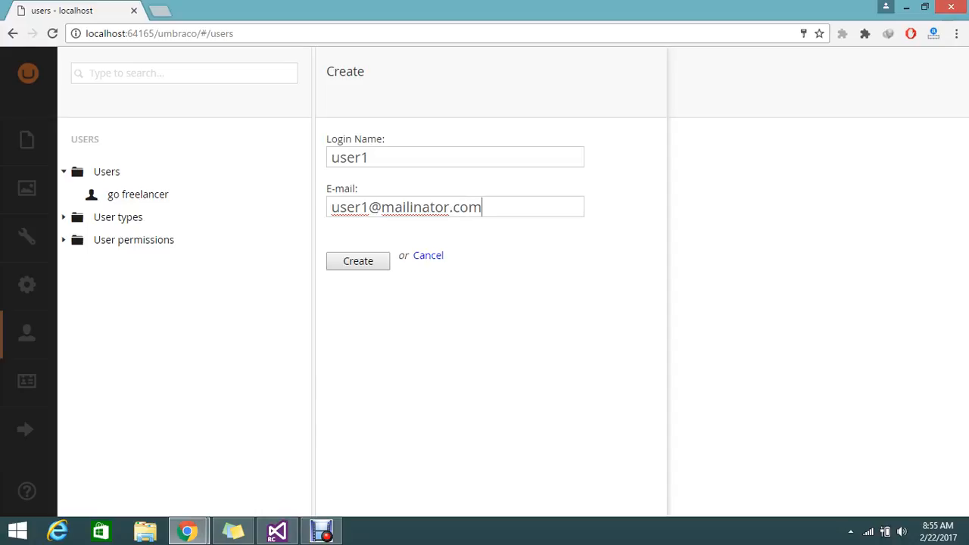
click(357, 261)
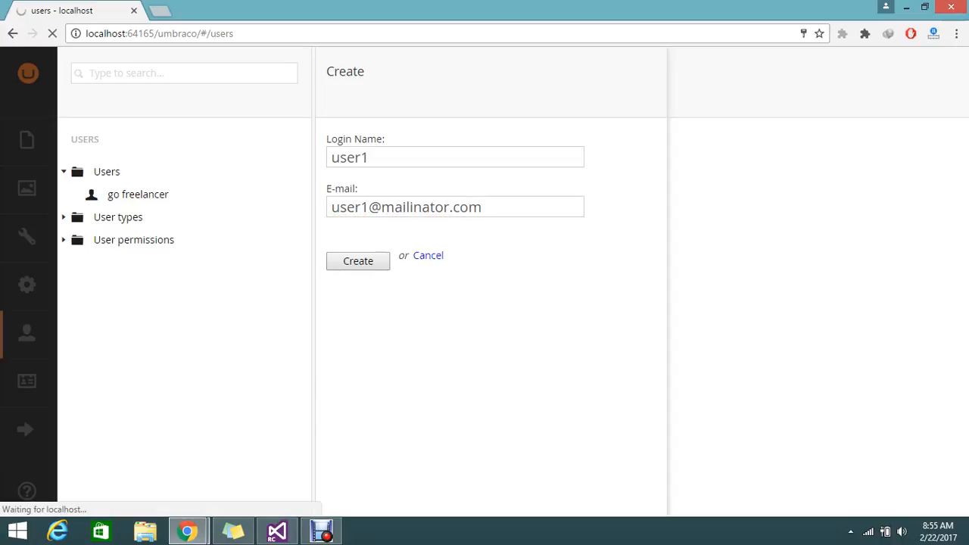
click(357, 261)
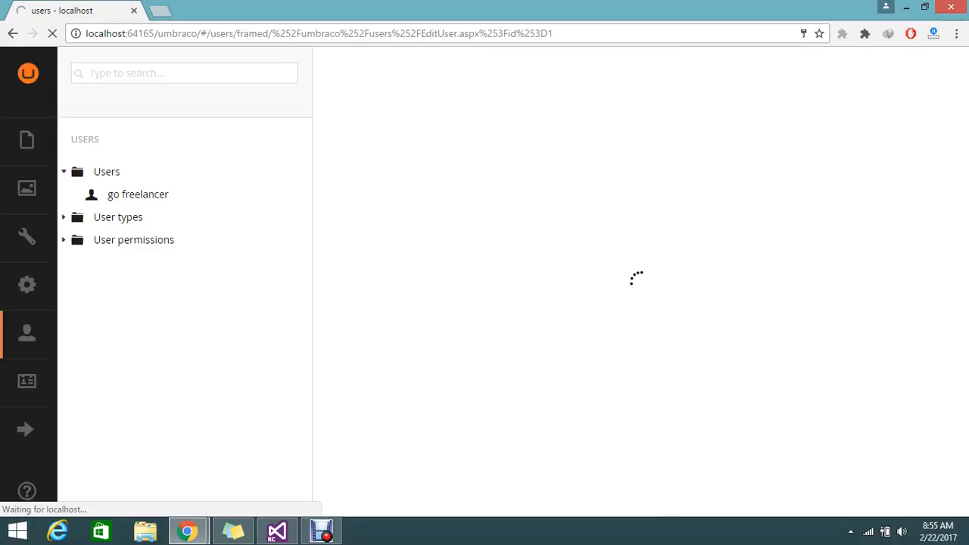
- Load mailinator.com in a new Chrome tab, then return to the Umbraco tab
click(159, 10)
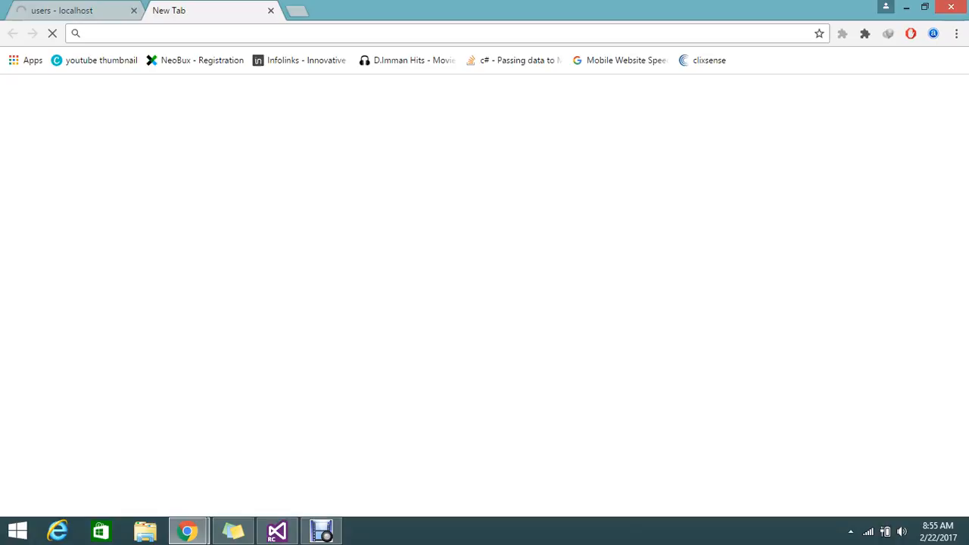
text(mailinator.com)
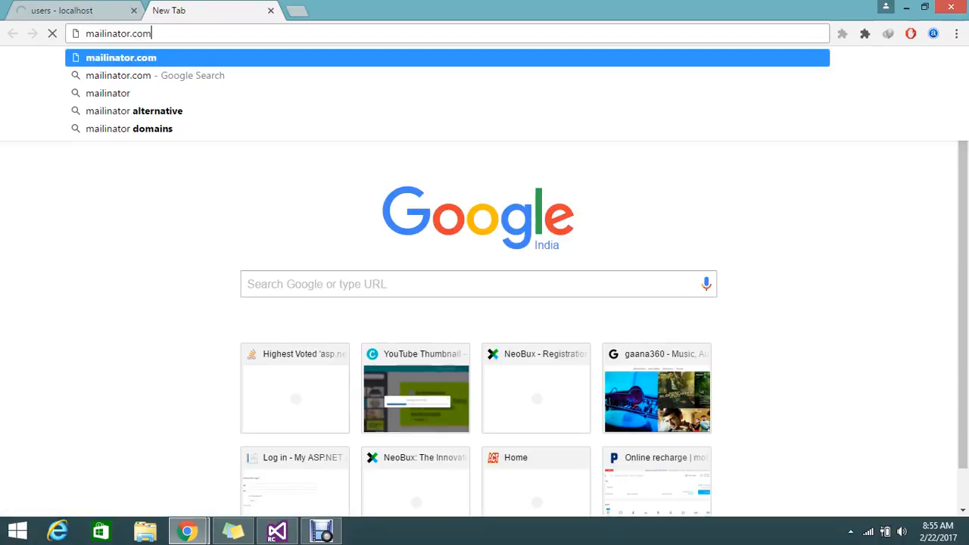
click(72, 10)
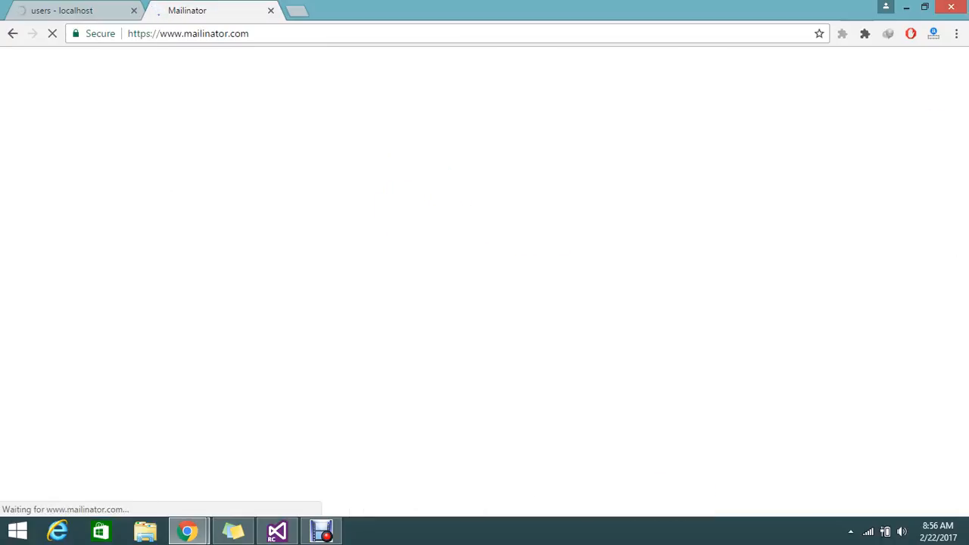
click(69, 9)
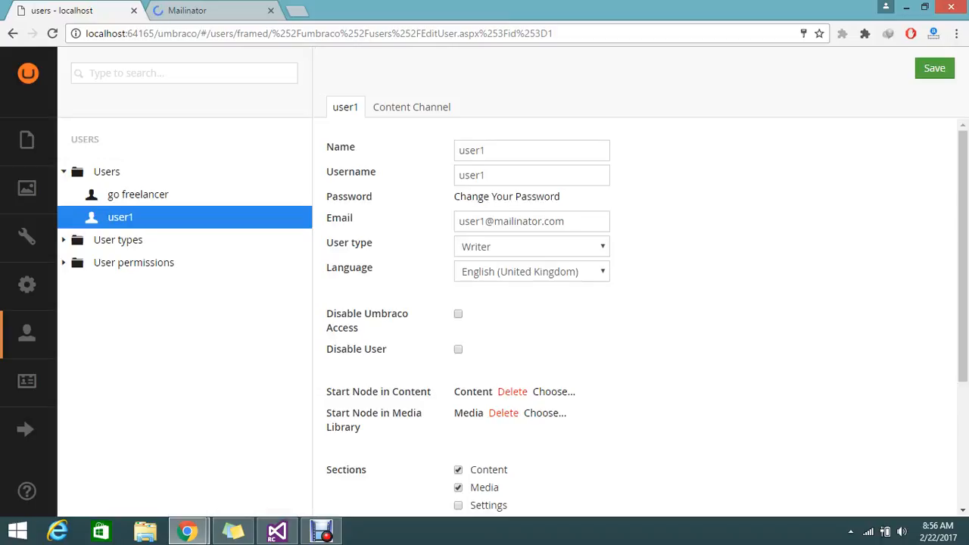
- Check the Mailinator tab, then save the user1 account settings
click(212, 10)
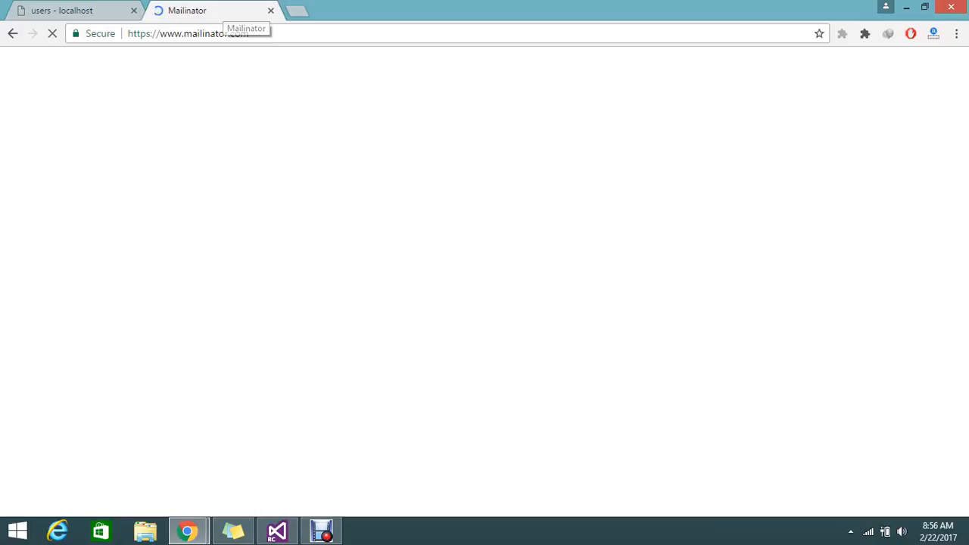
click(72, 10)
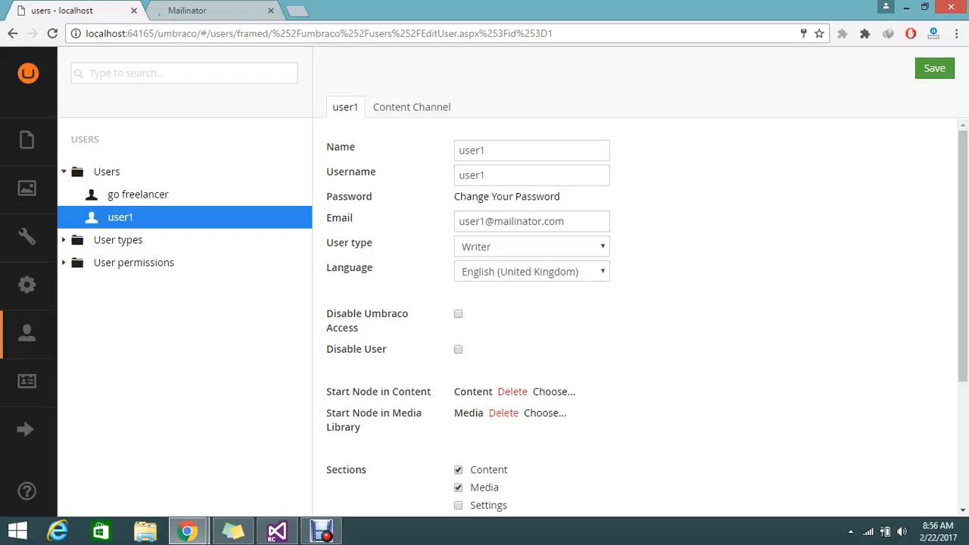
scroll(down, 3)
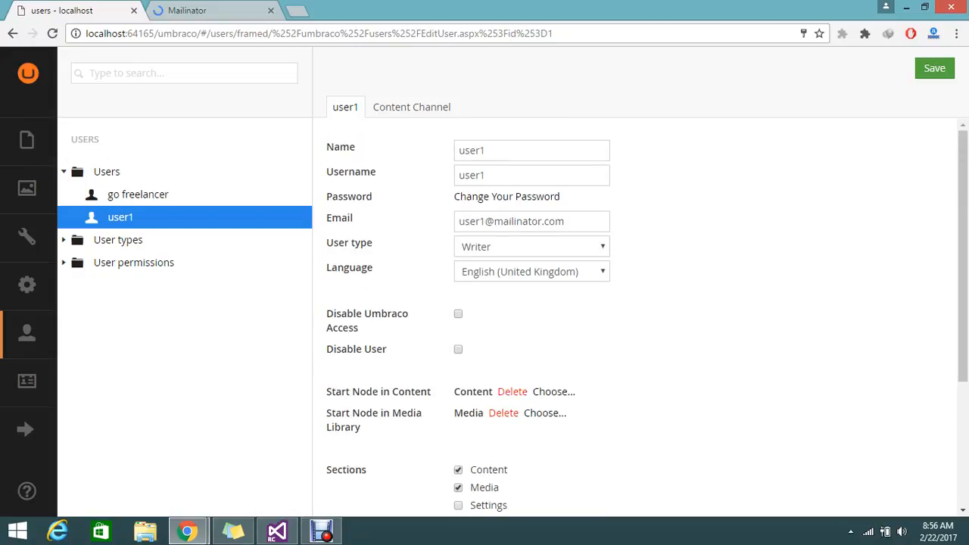
click(212, 10)
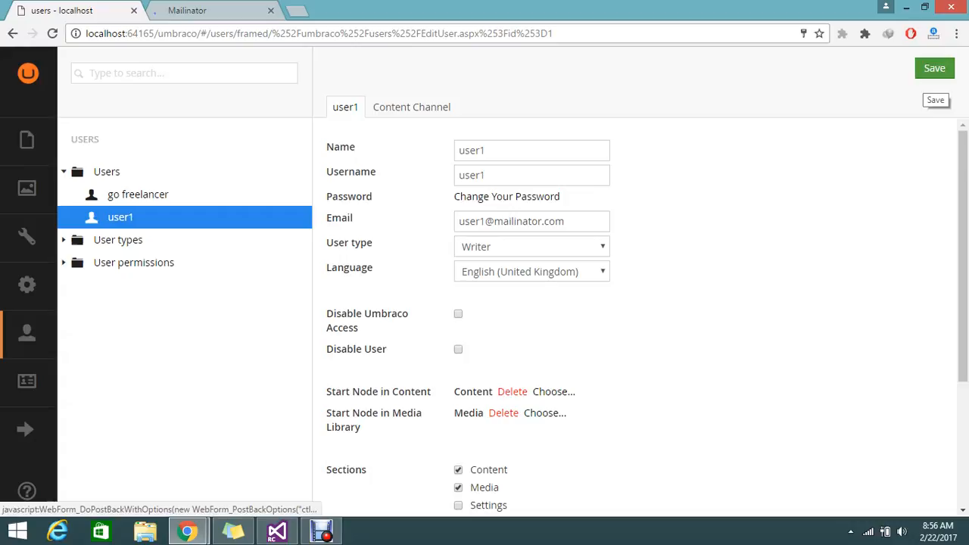
click(934, 67)
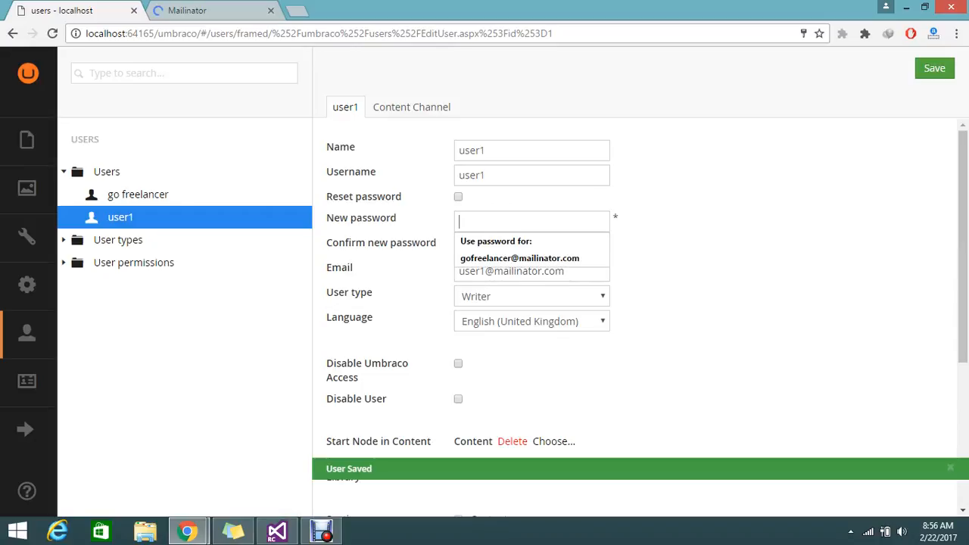
- Enter and confirm a new password for user1
text(•••)
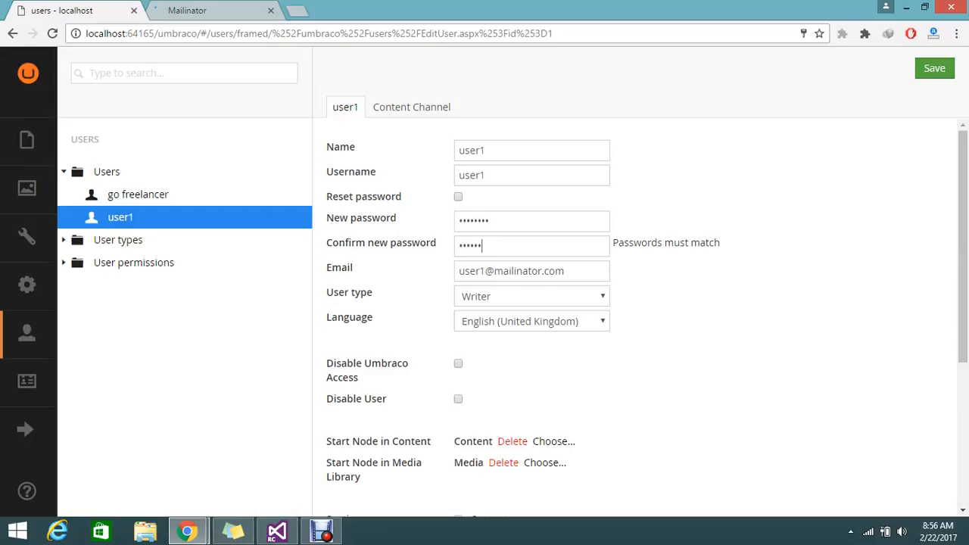
text(•)
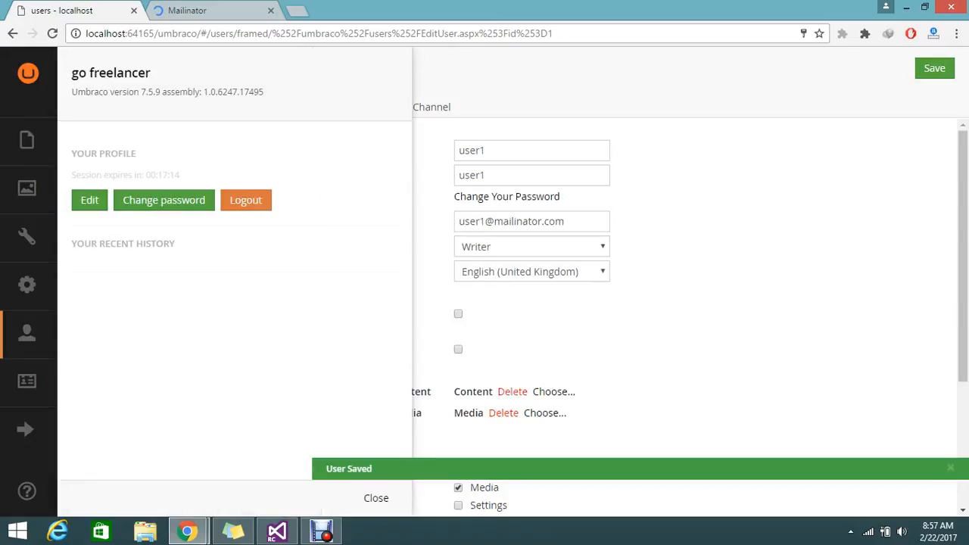
- Close the profile panel and keep user1's user type as Writer
scroll(down, 3)
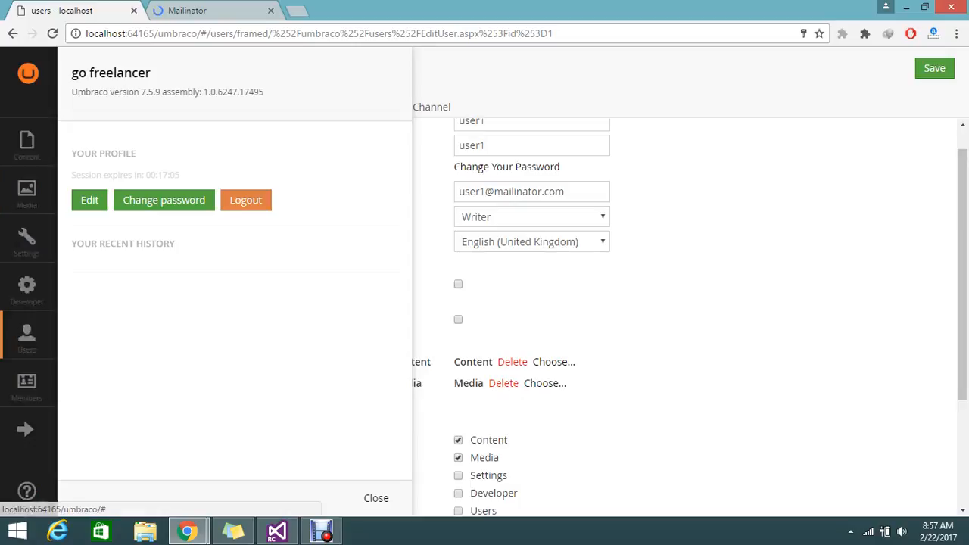
click(376, 497)
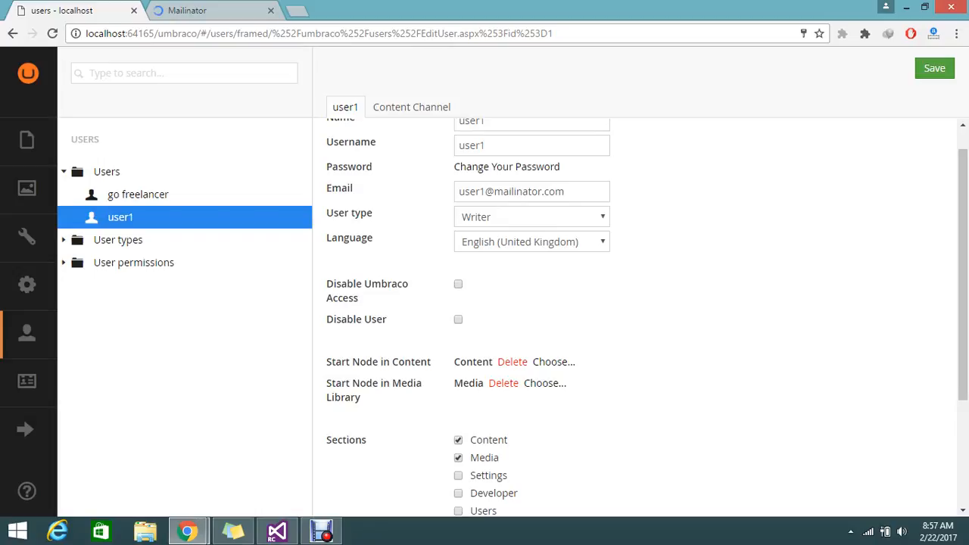
click(531, 216)
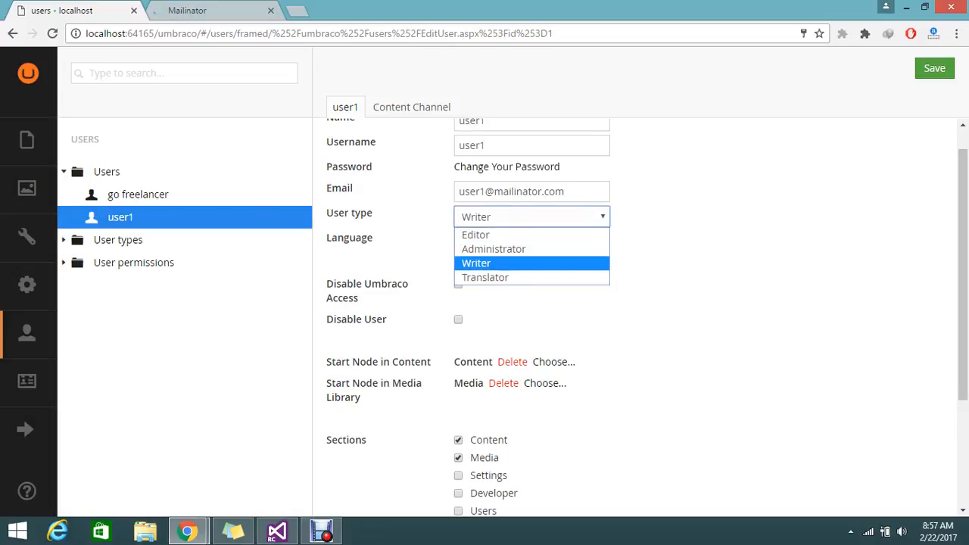
click(476, 262)
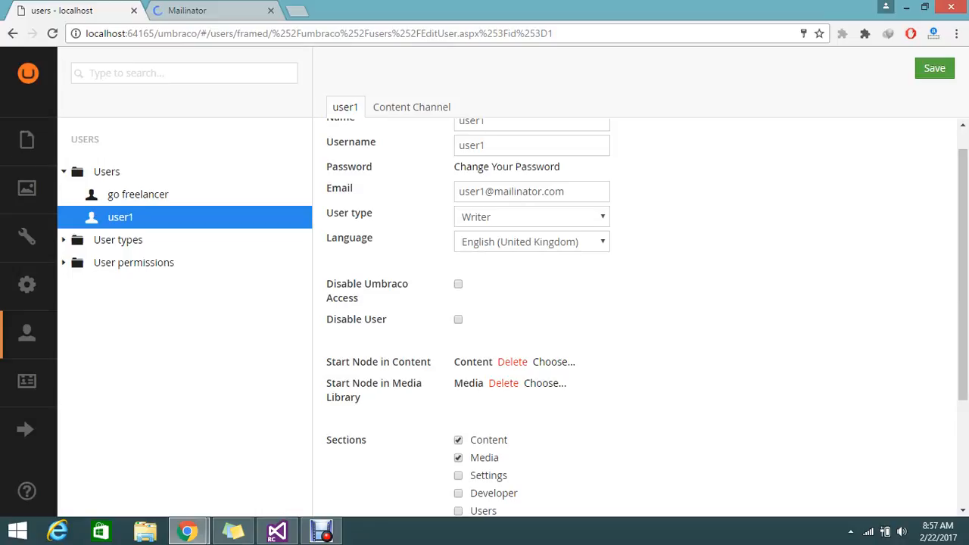
click(26, 333)
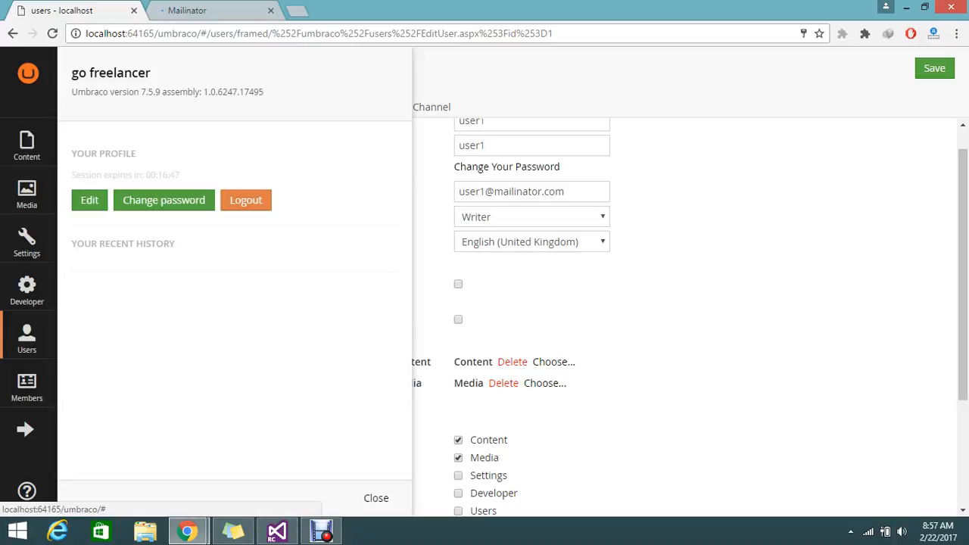
- Log out of the admin account and sign in with login name user1
click(245, 200)
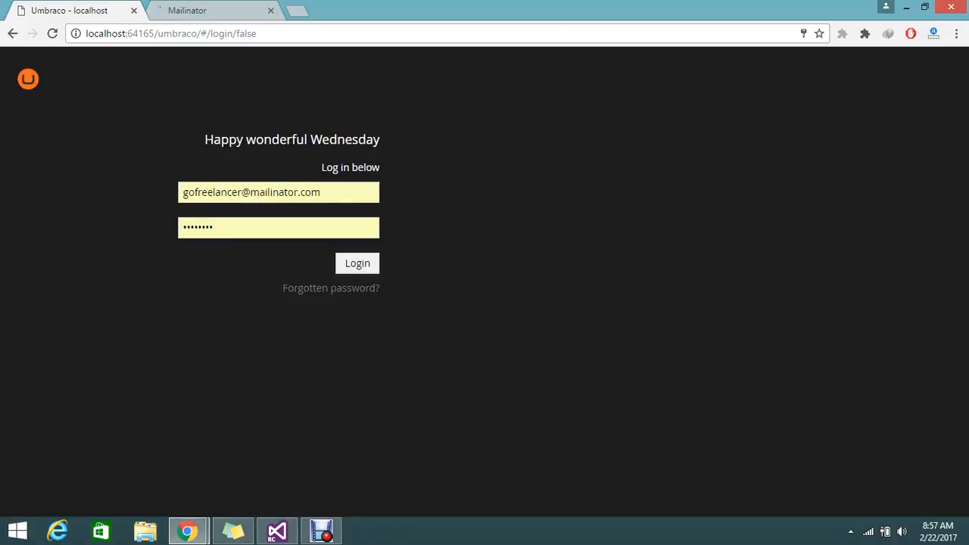
click(278, 191)
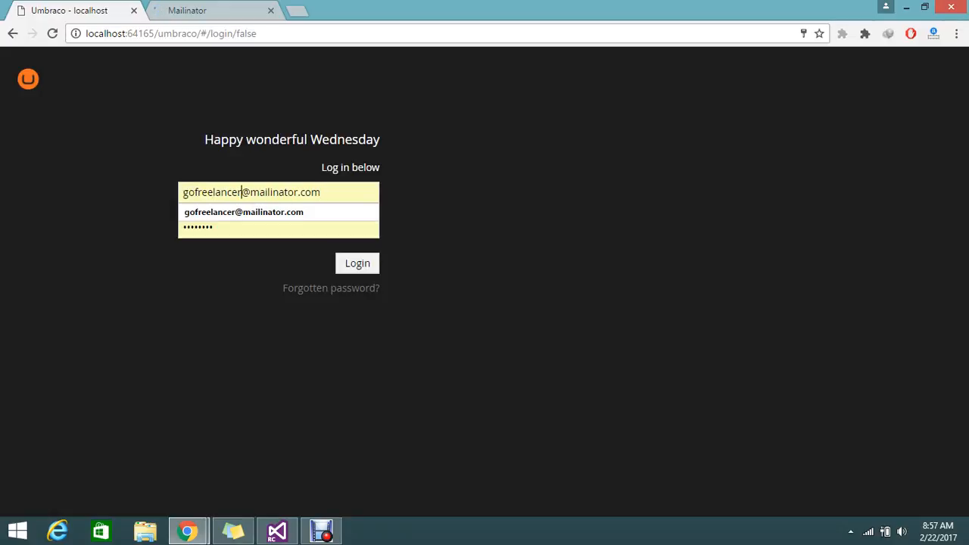
double_click(212, 192)
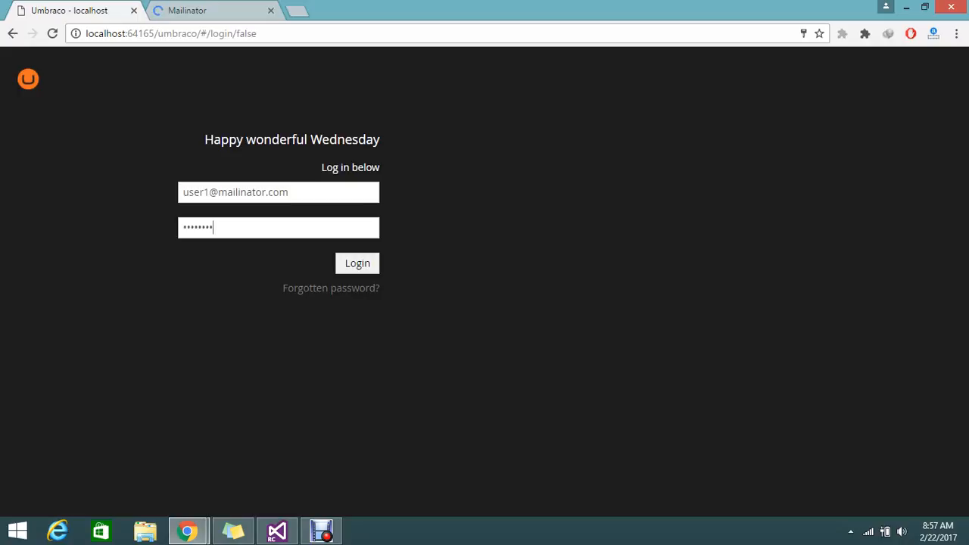
click(357, 262)
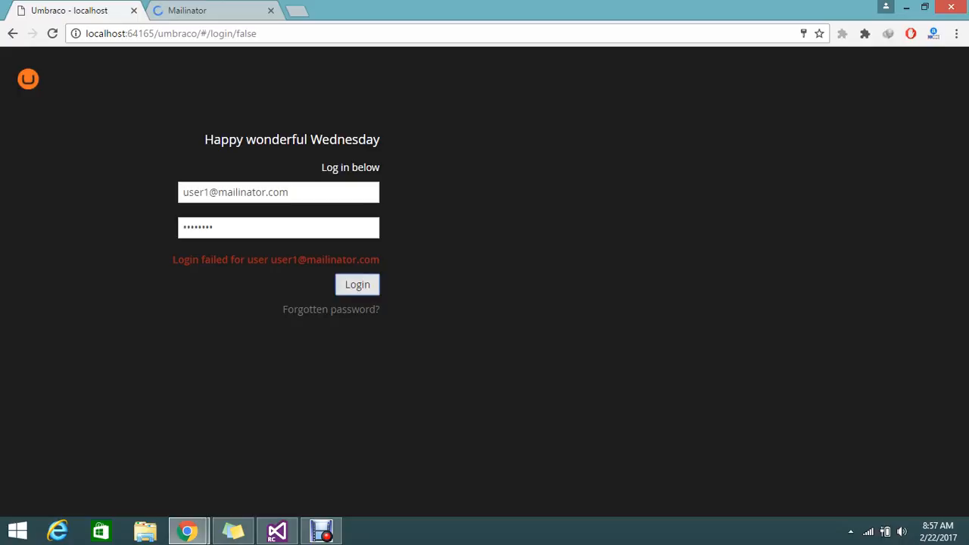
click(279, 191)
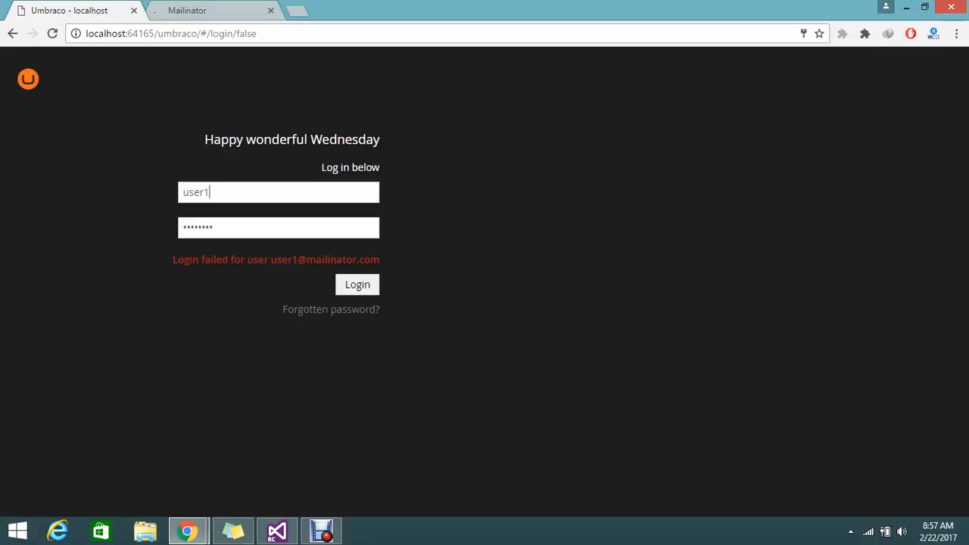
click(357, 284)
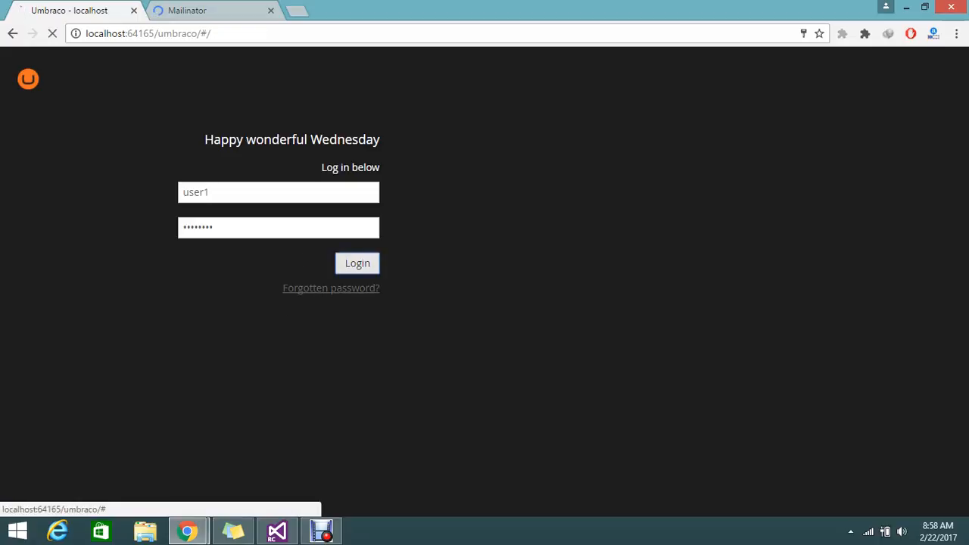
- Decline saving the password, then open Home > Explore > Codegarden for editing
click(356, 263)
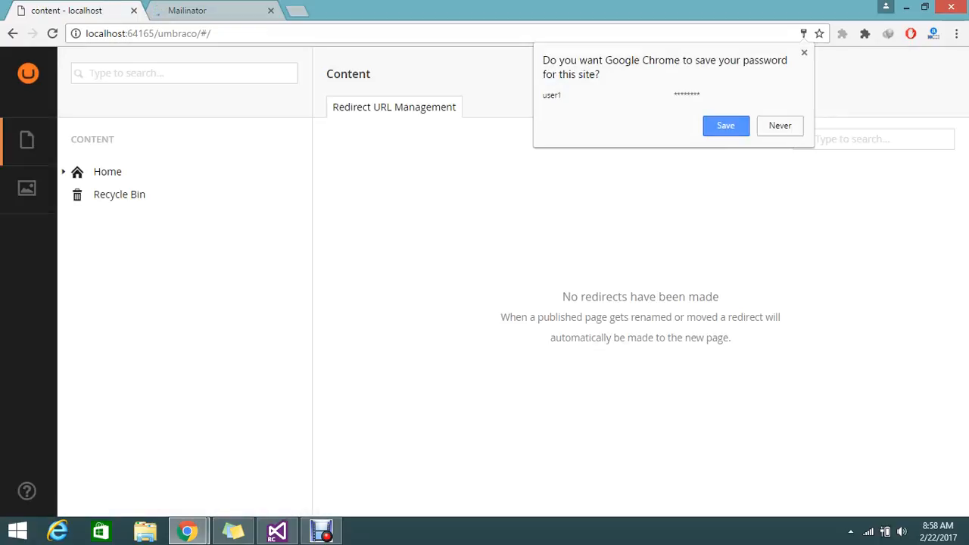
click(780, 124)
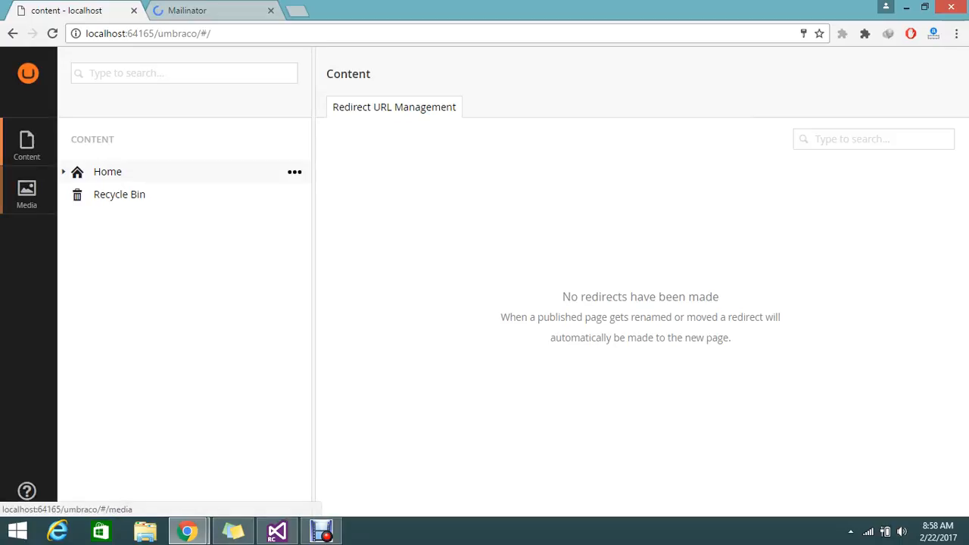
click(63, 171)
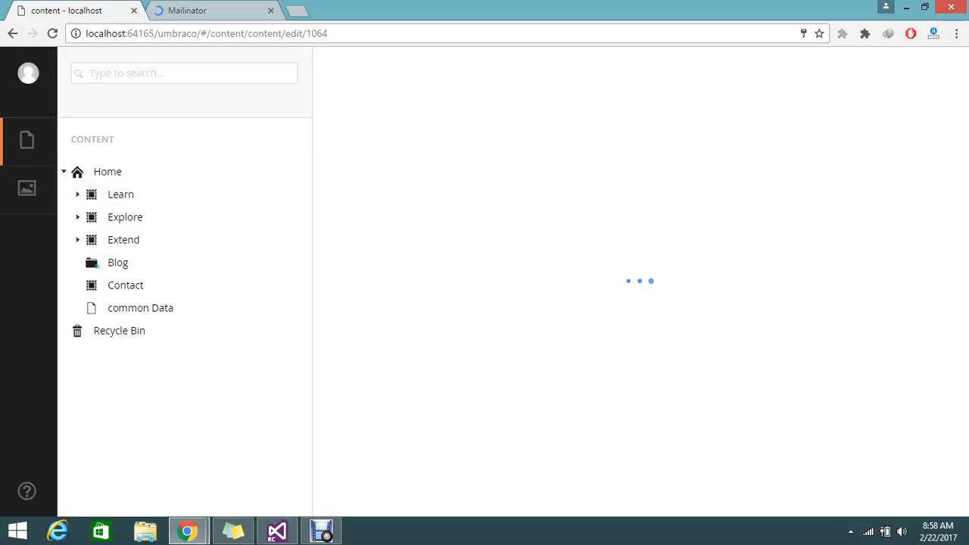
click(120, 193)
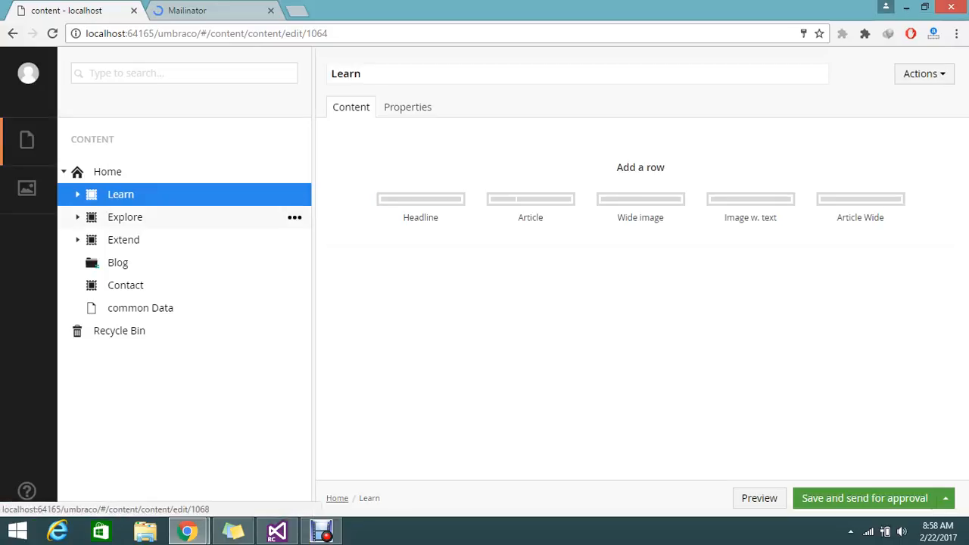
click(77, 216)
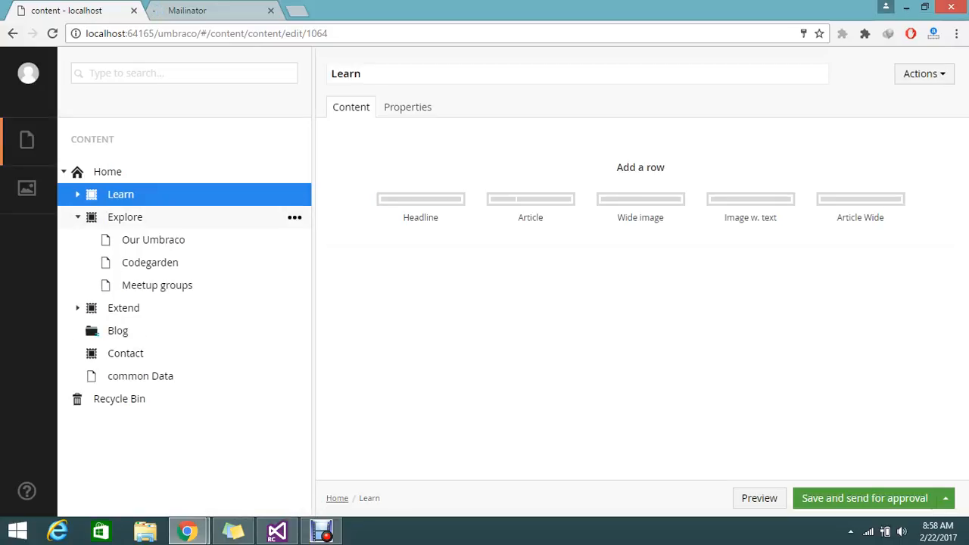
click(125, 217)
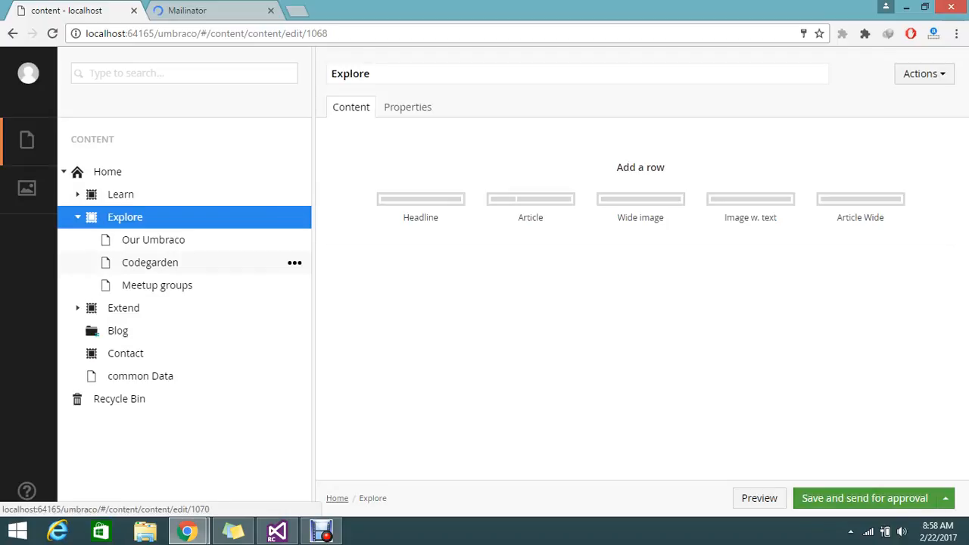
click(149, 262)
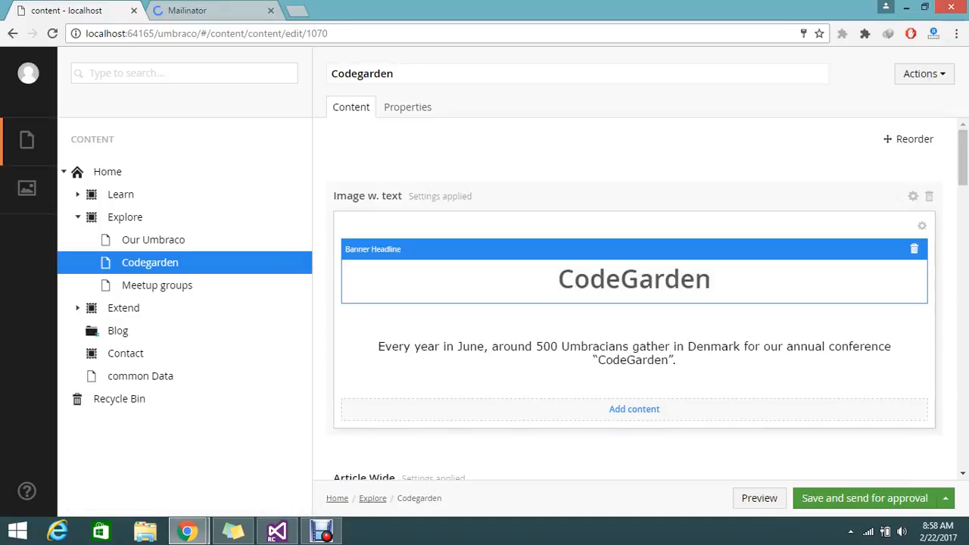
- Trim the Codegarden banner headline to 'Code' and submit it for approval
click(633, 278)
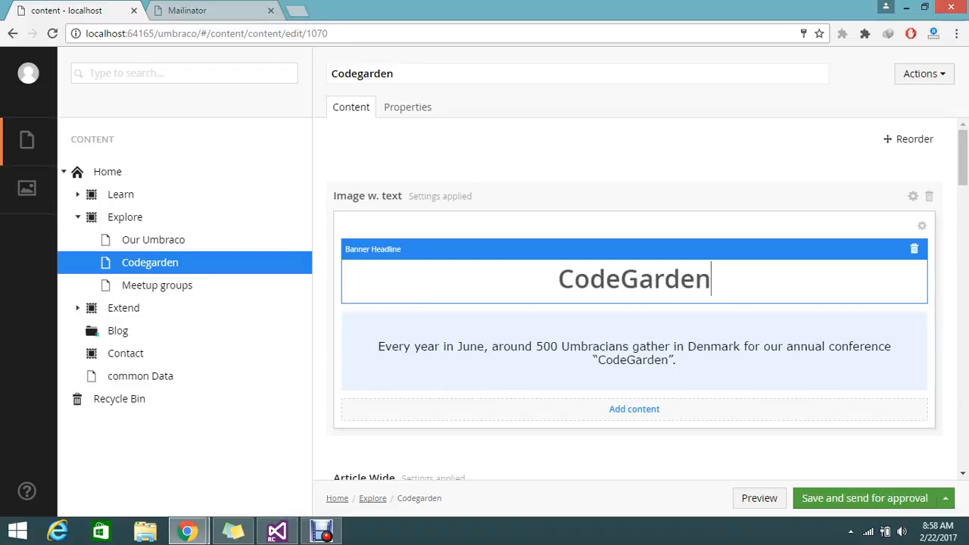
key(BackSpace)
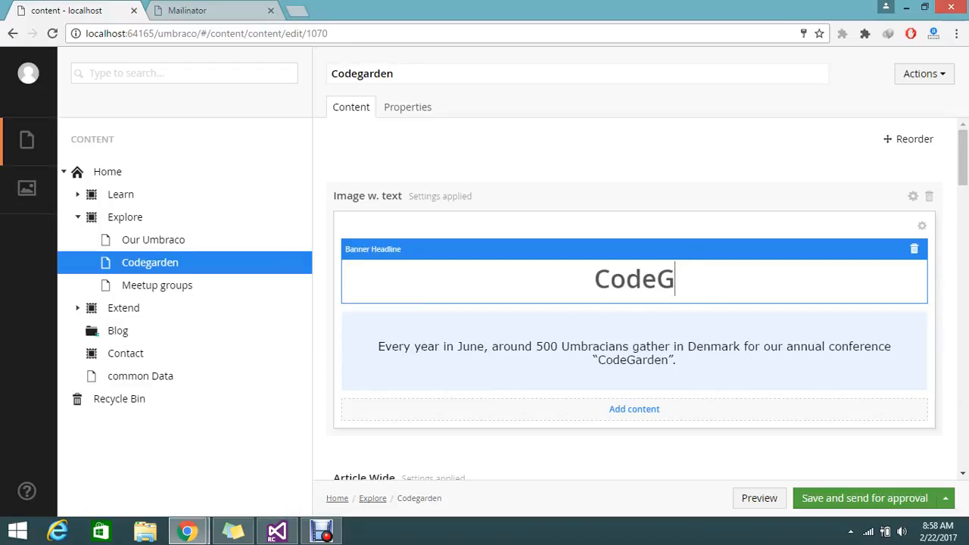
key(Backspace)
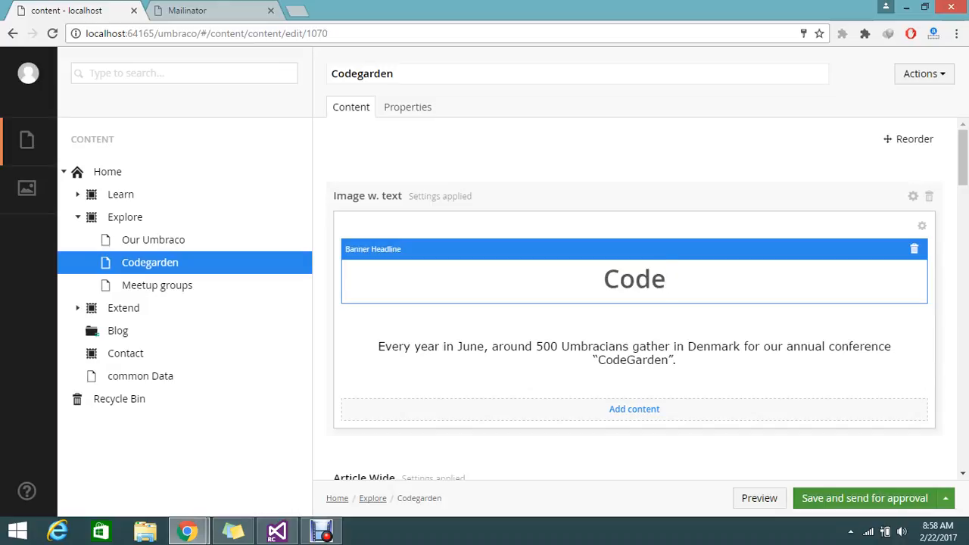
click(664, 279)
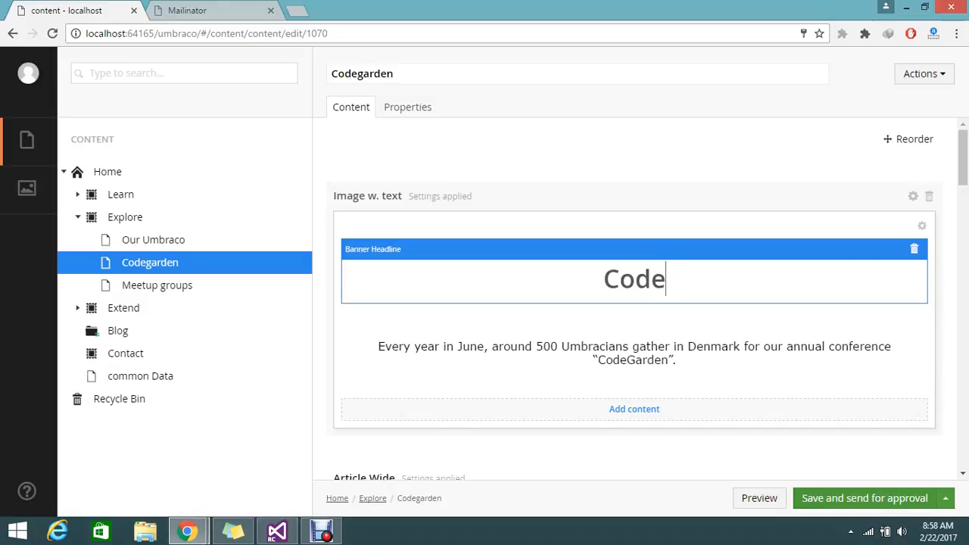
click(864, 498)
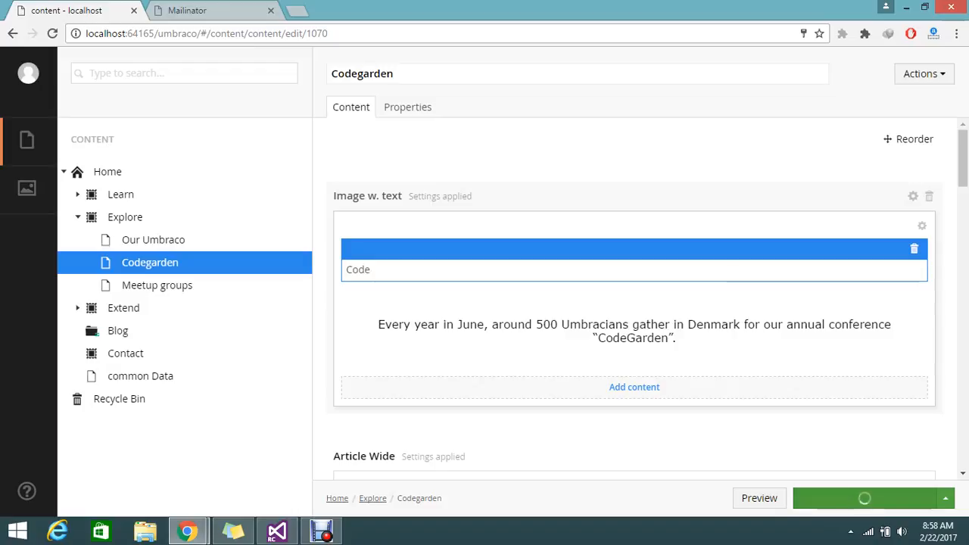
click(863, 497)
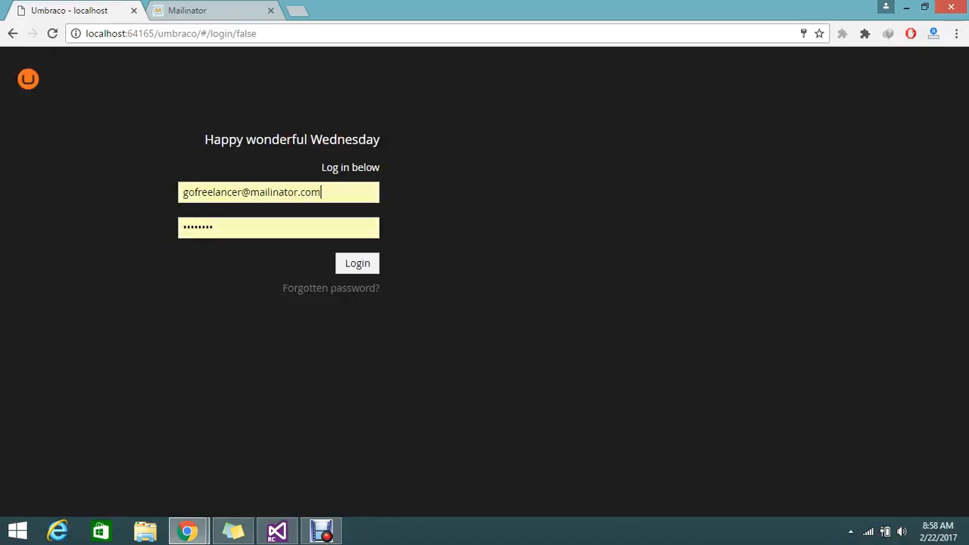
- Log in as administrator and open Home > Explore > Codegarden with its pending 'Code' headline
click(357, 262)
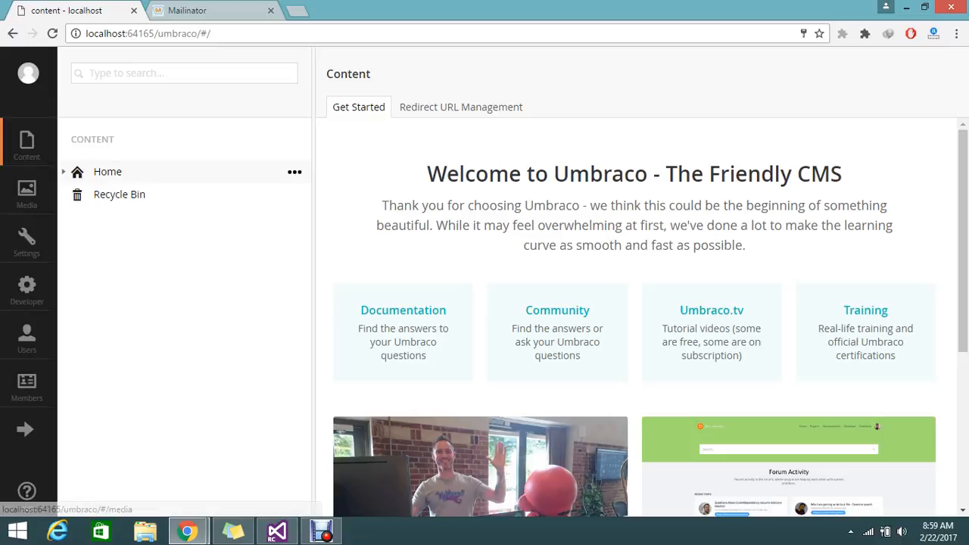
click(64, 171)
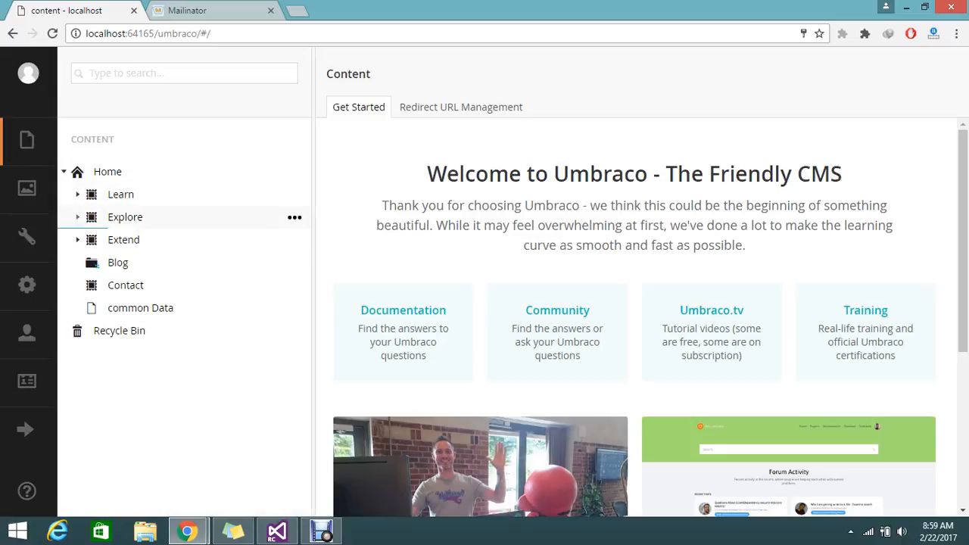
click(77, 217)
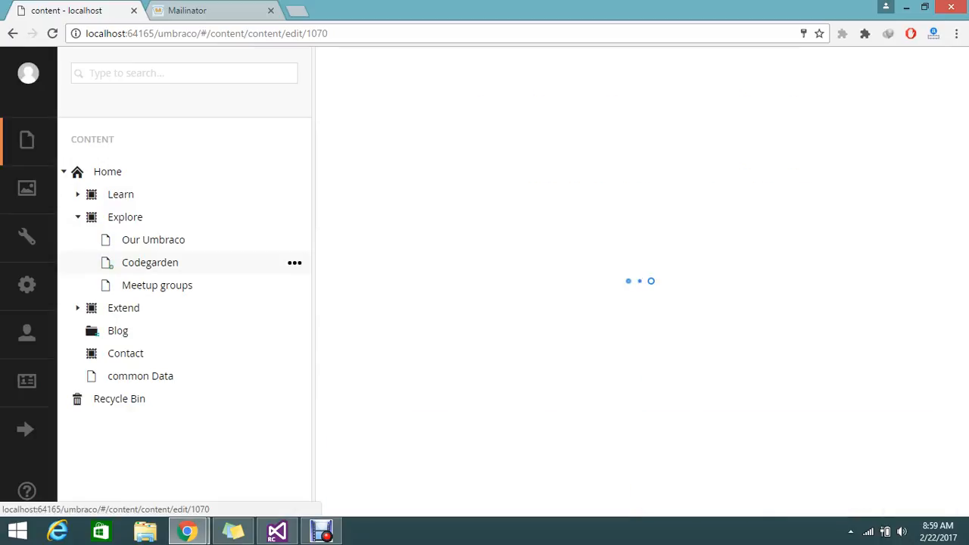
click(150, 262)
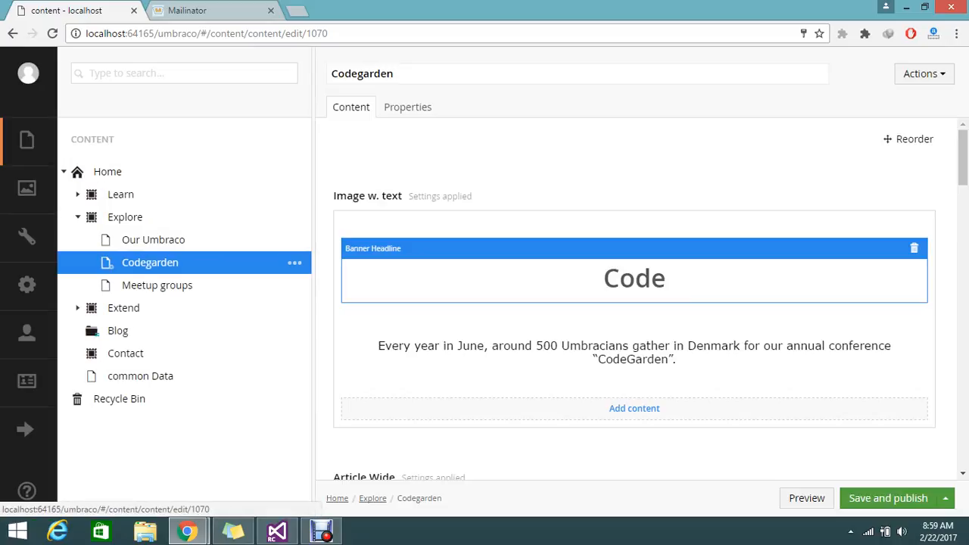
- Publish the Codegarden page with the 'Code' headline and view the live page in another tab
click(408, 107)
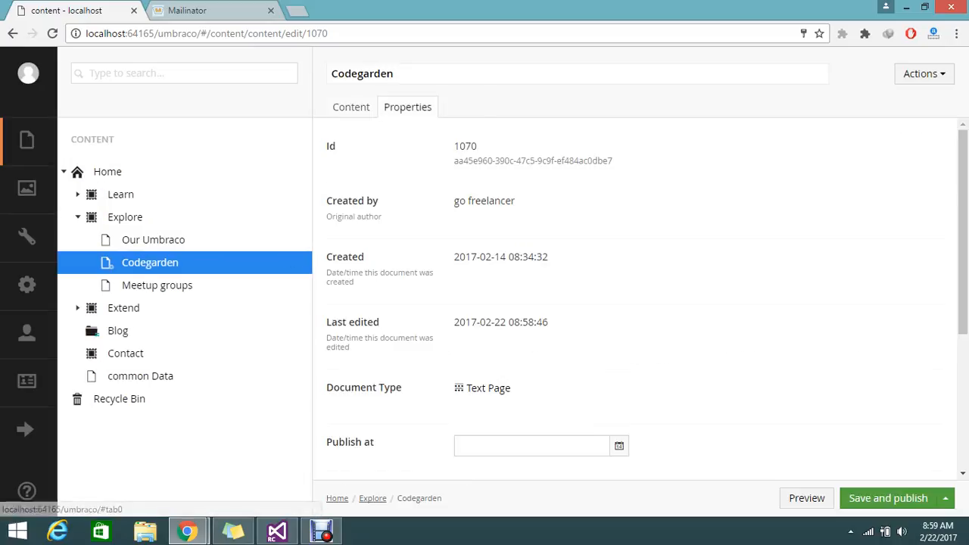
scroll(down, 3)
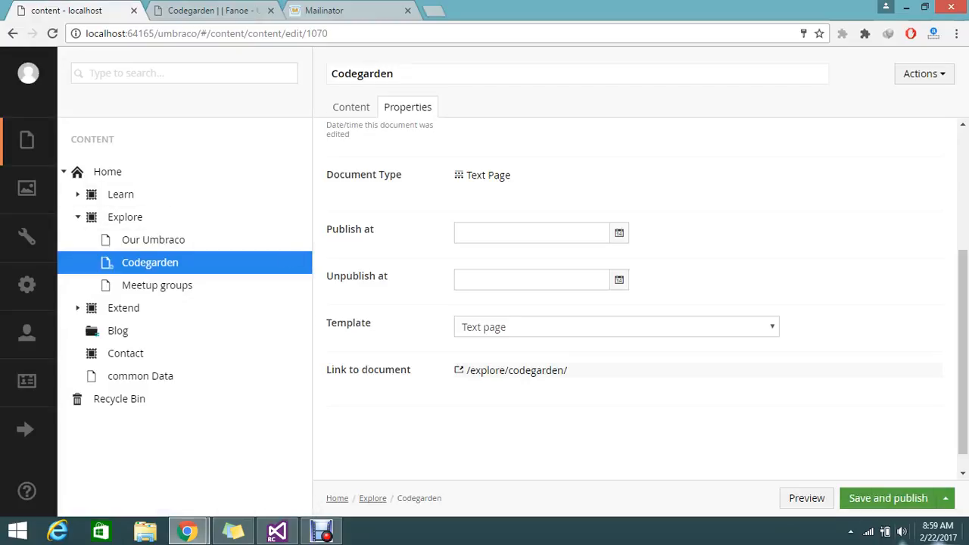
click(888, 498)
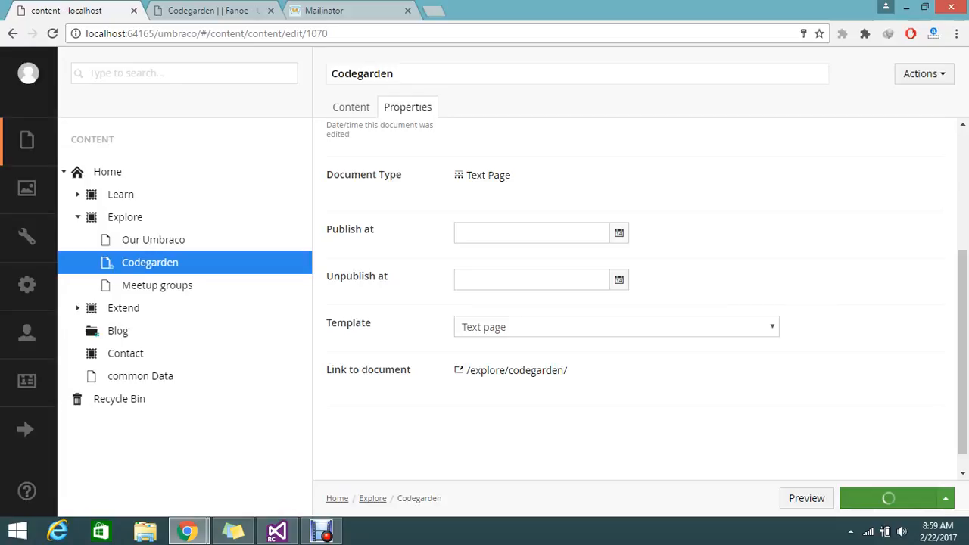
click(212, 10)
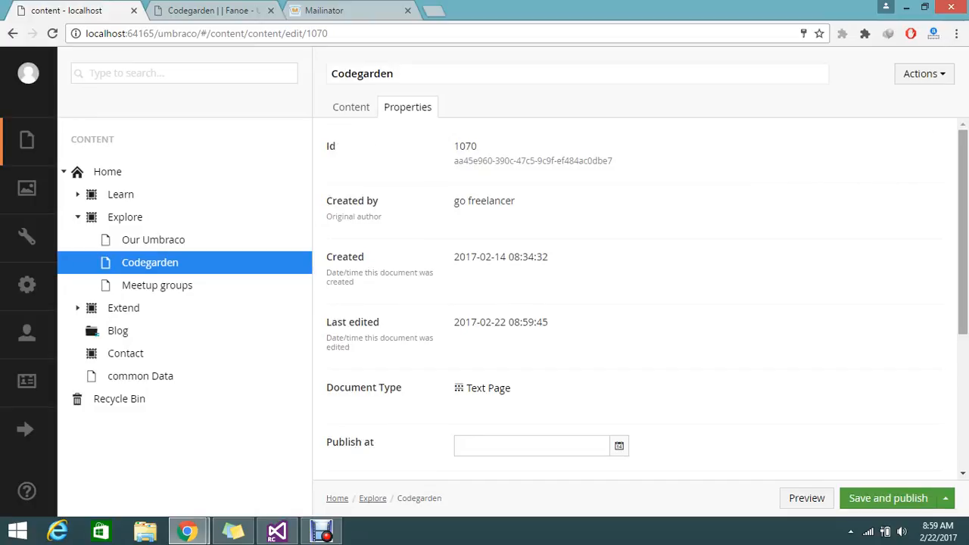
mouse_move(27, 241)
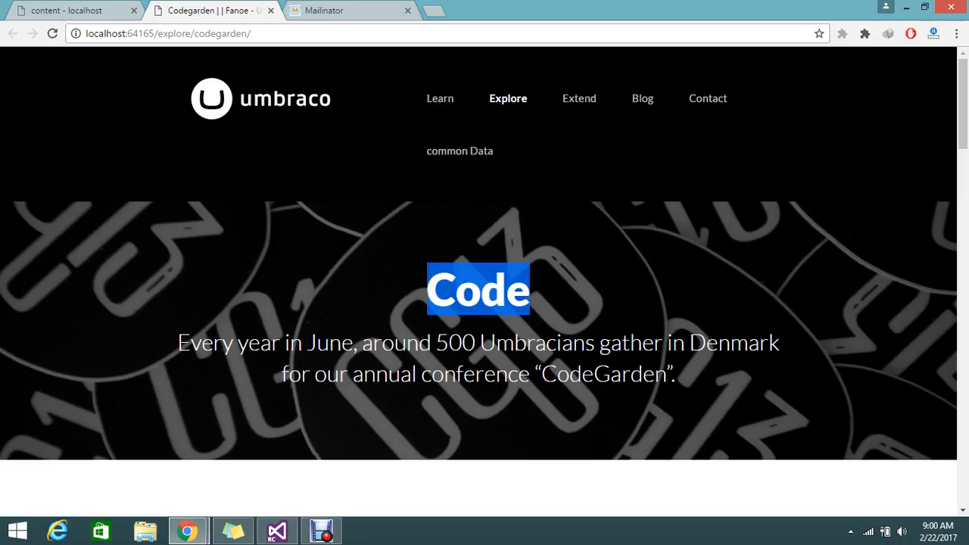
click(68, 10)
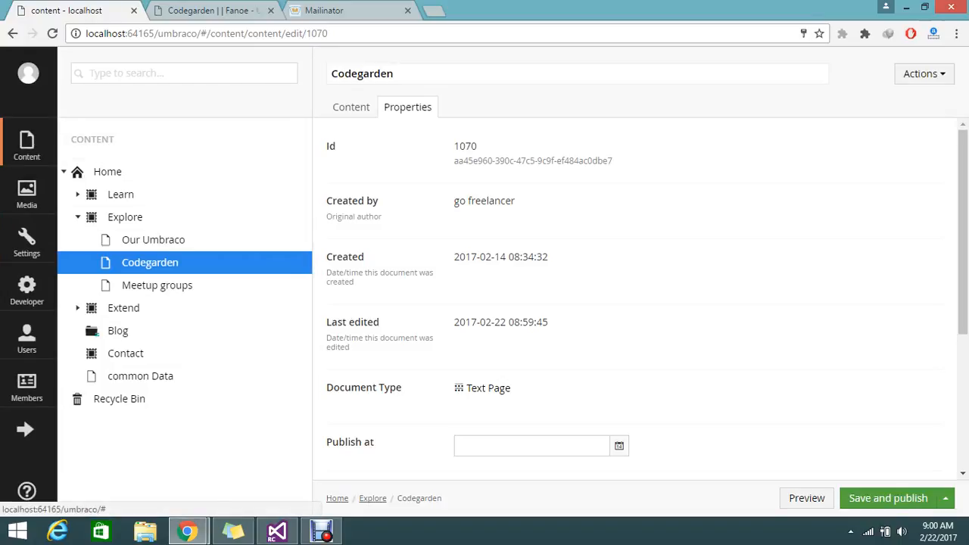
mouse_move(28, 73)
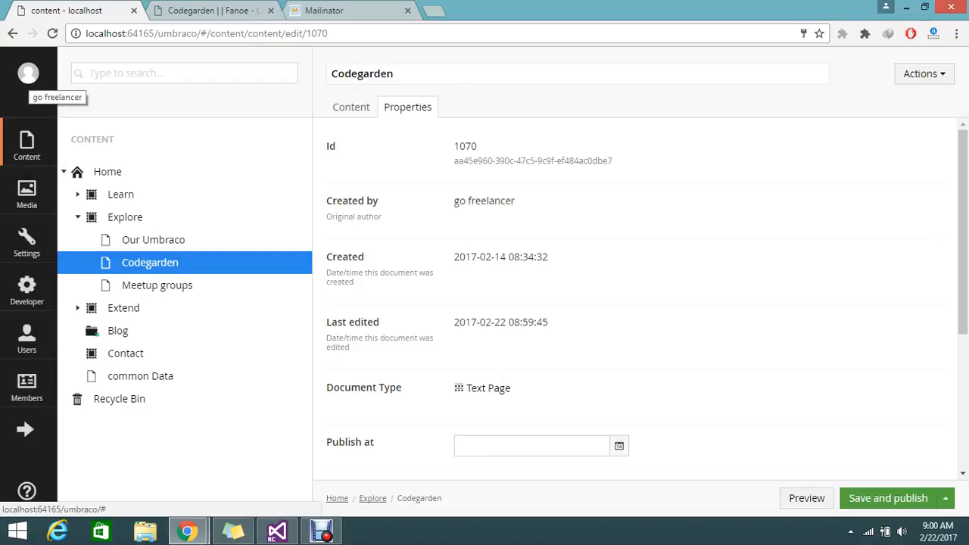